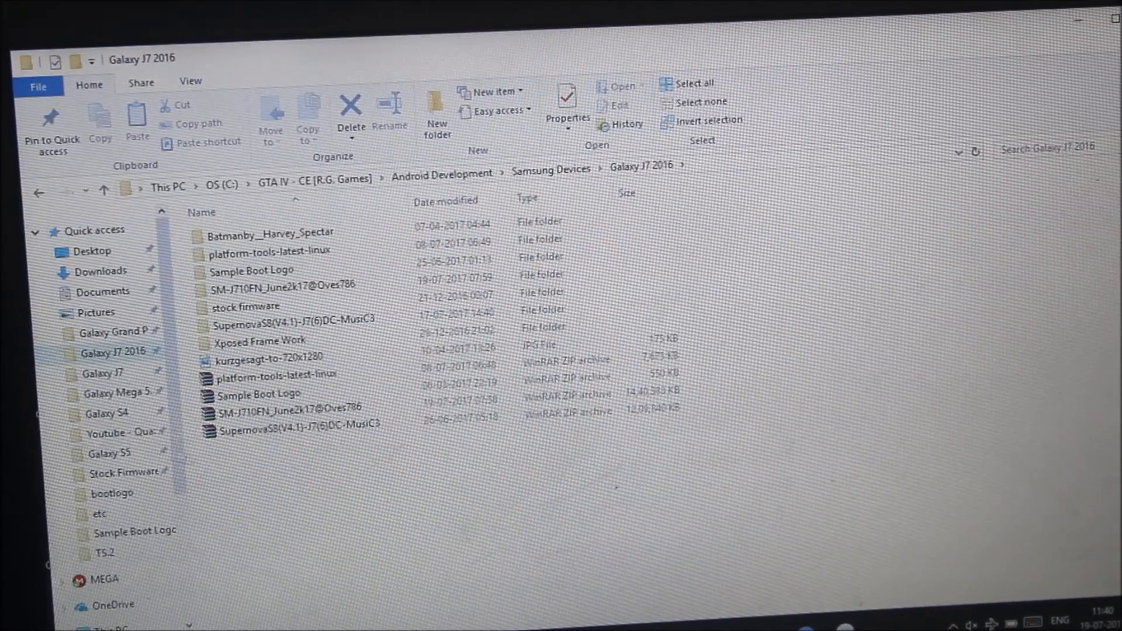
- Navigate past the SM-J710FN_June2k17@Oves786 archive into the extracted firmware folder
left_click(283, 407)
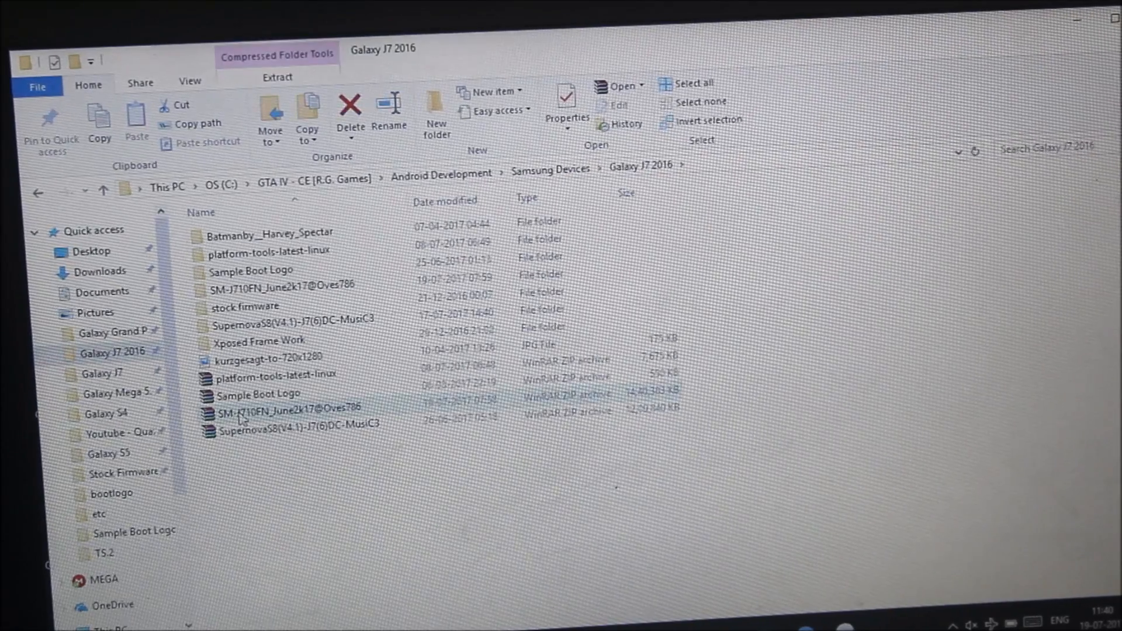
right_click(308, 407)
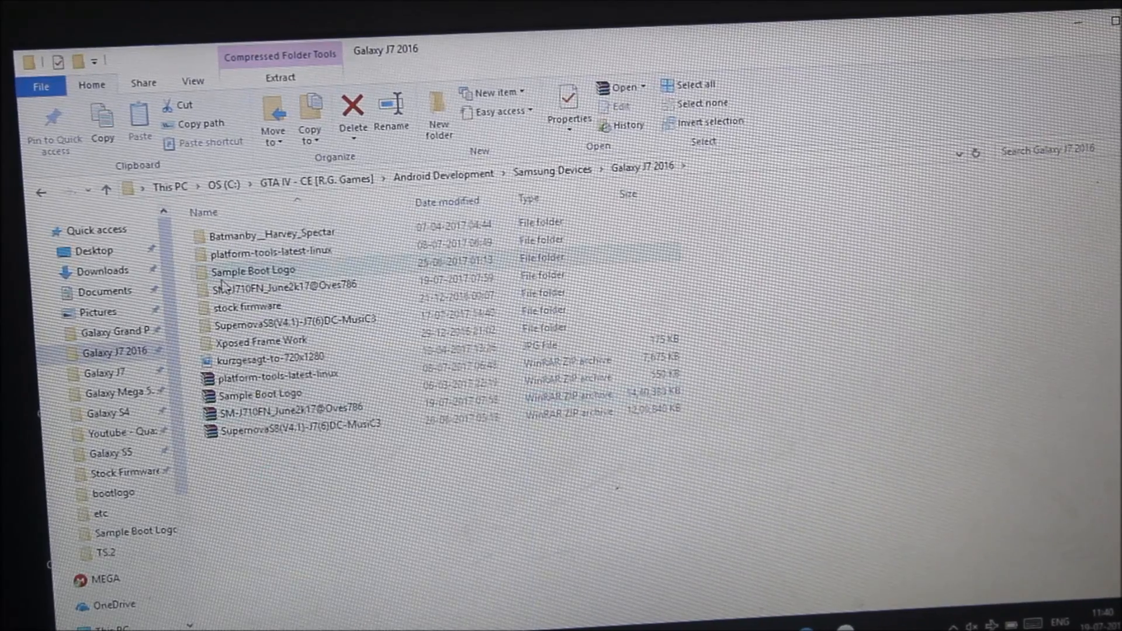
left_click(251, 282)
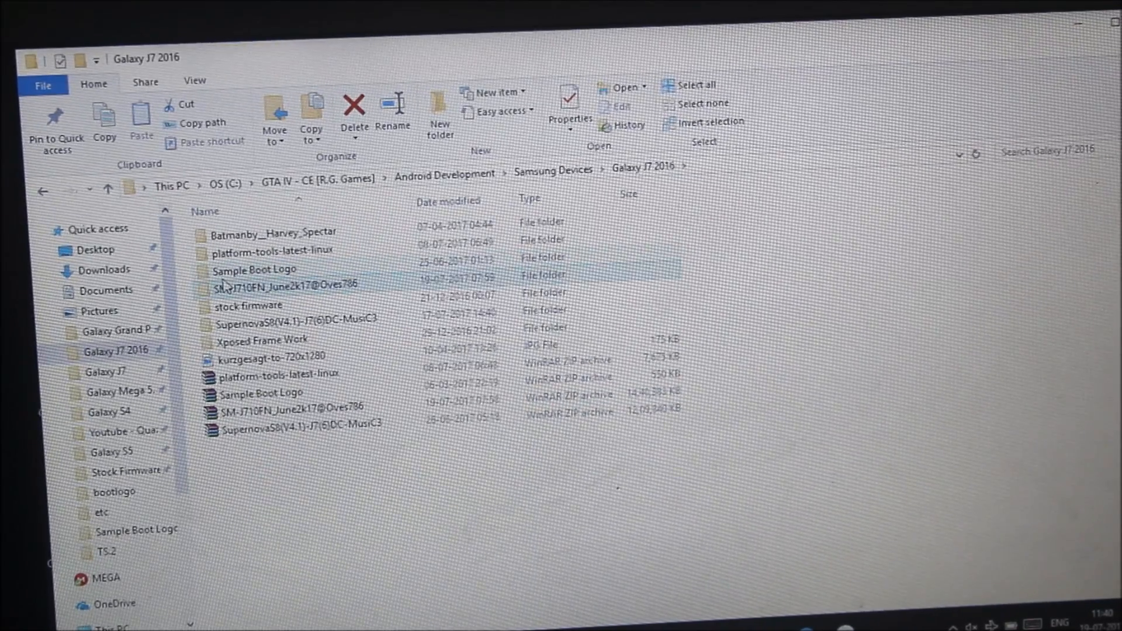
double_click(289, 282)
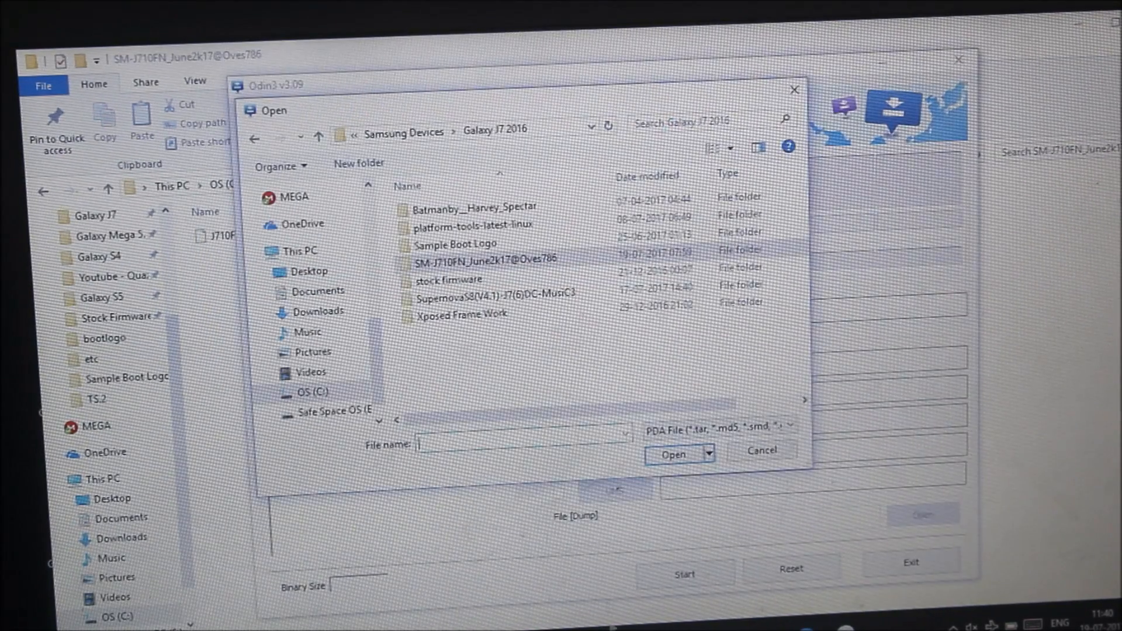
- Select the J710FXXU3AQF6 .tar.md5 firmware file for Odin's AP slot
left_click(487, 260)
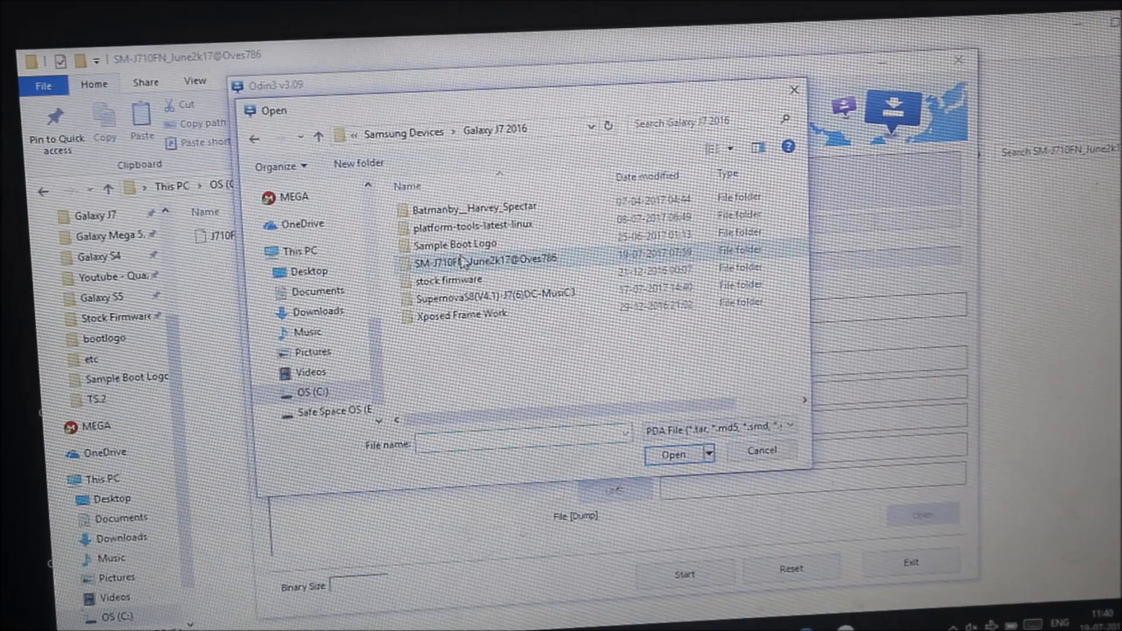
double_click(464, 260)
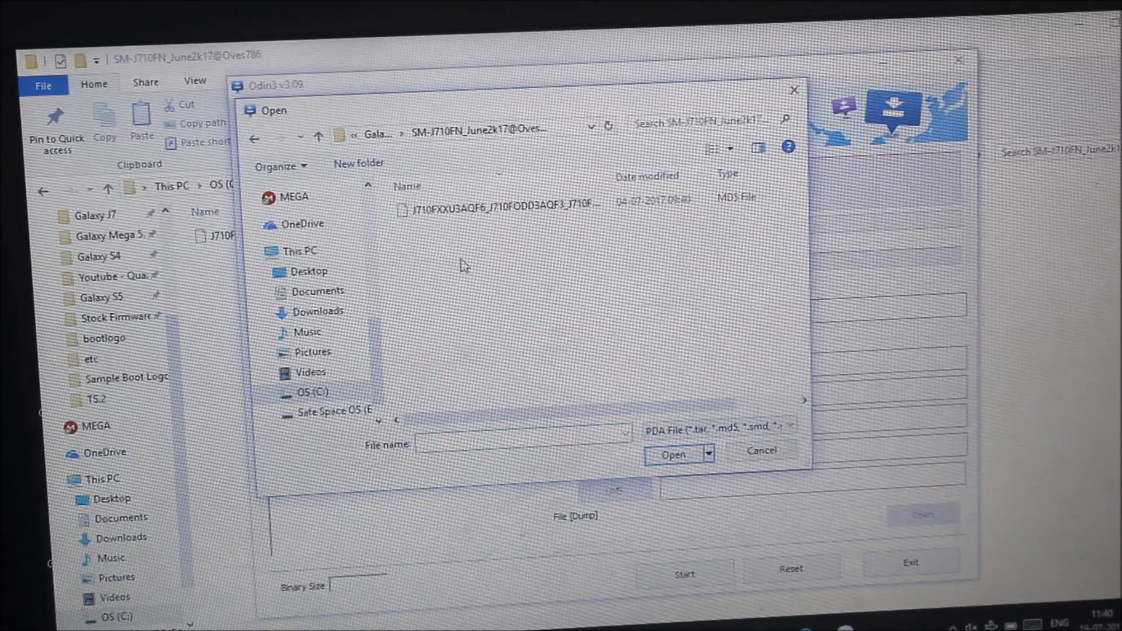
left_click(671, 453)
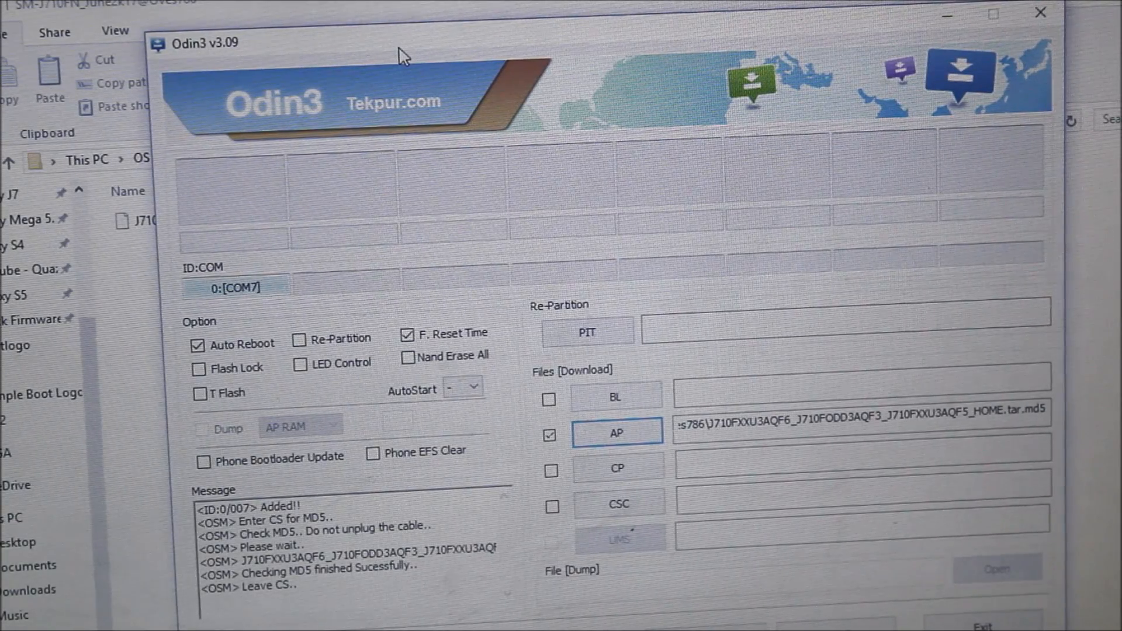
mouse_move(508, 226)
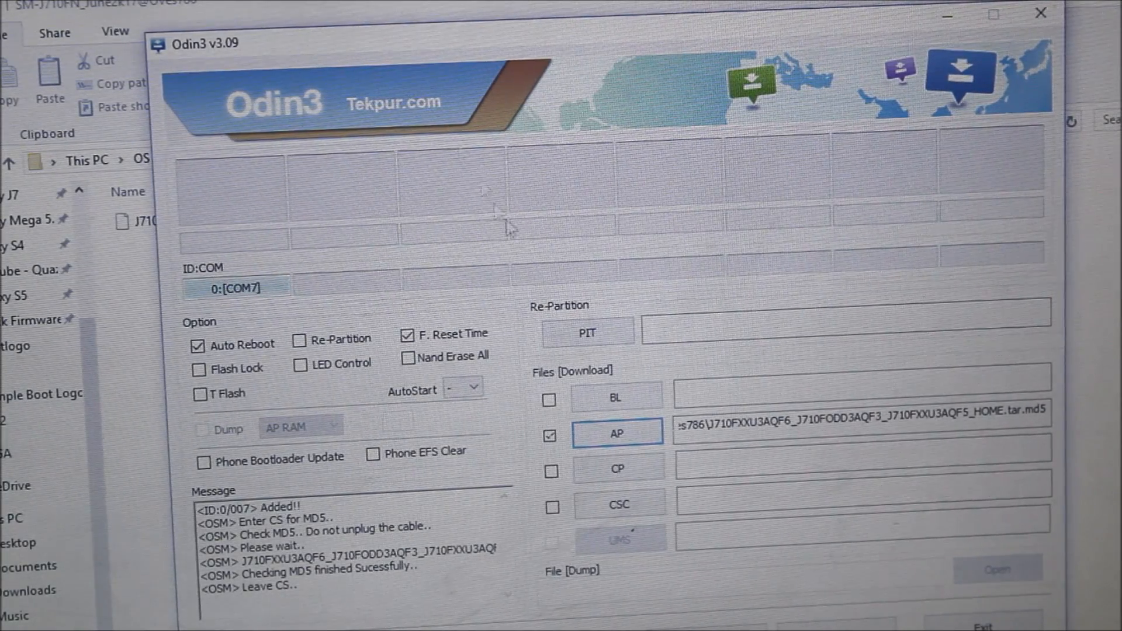